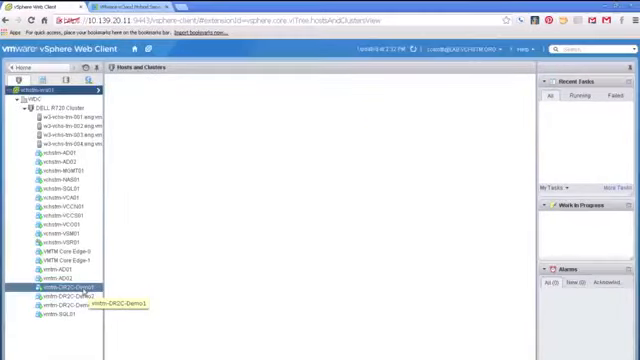
right_click(72, 290)
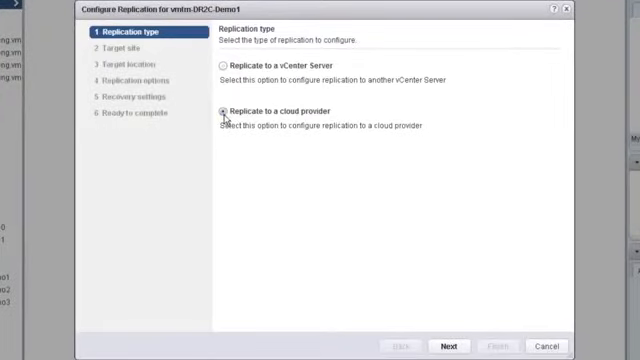
click(448, 344)
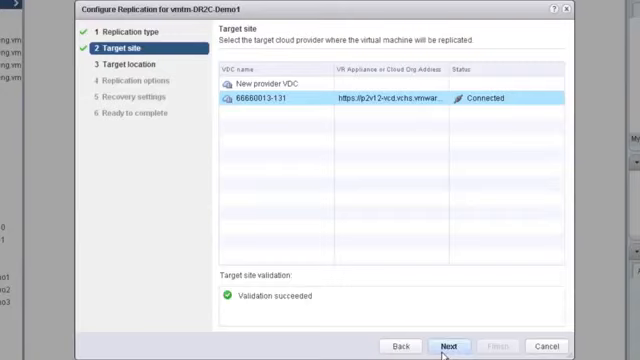
click(448, 344)
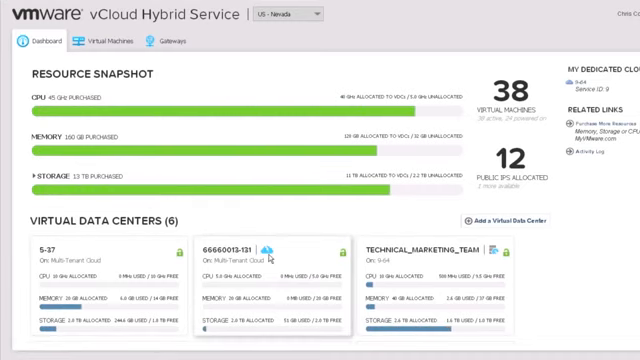
click(232, 248)
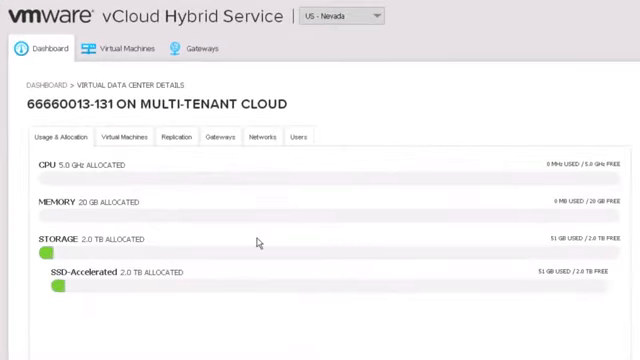
click(130, 136)
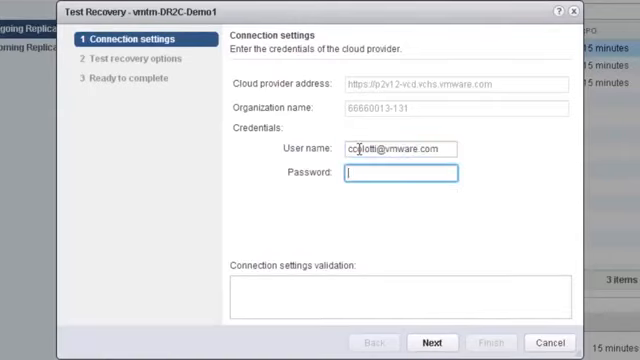
Authenticate the Test Recovery wizard with cloud credentials and choose Synchronize recent changes
click(434, 340)
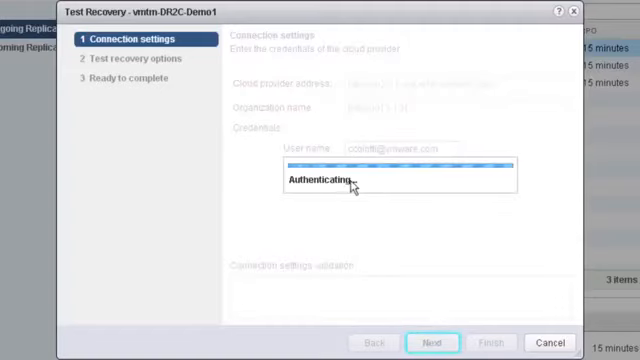
click(432, 340)
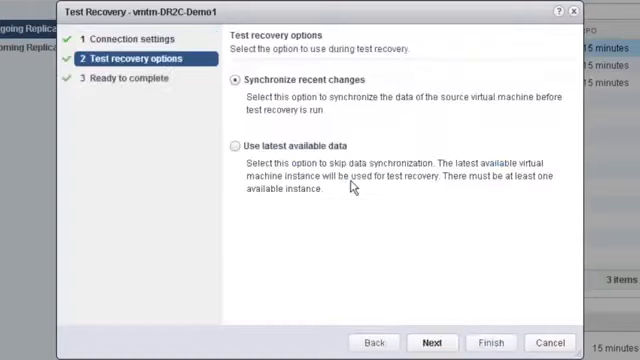
mouse_move(264, 118)
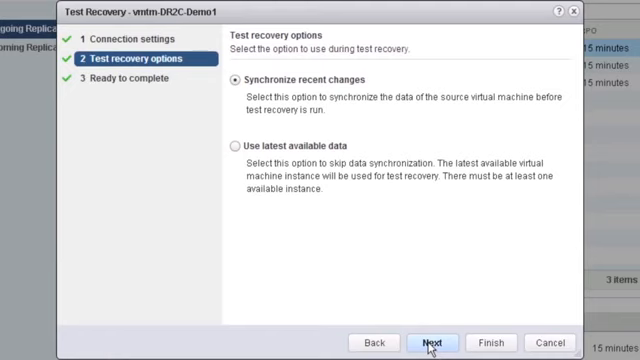
click(428, 340)
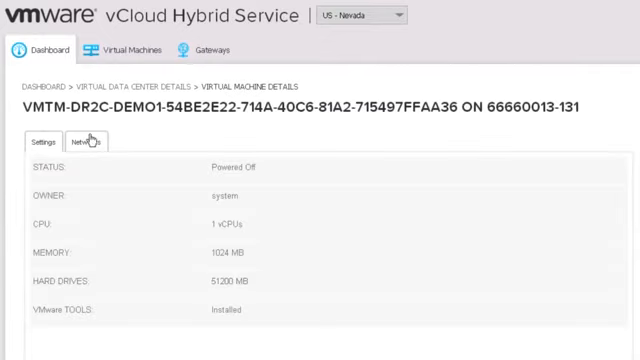
Review the recovered VM's DEMO-TEST-NET network and power it on
click(84, 142)
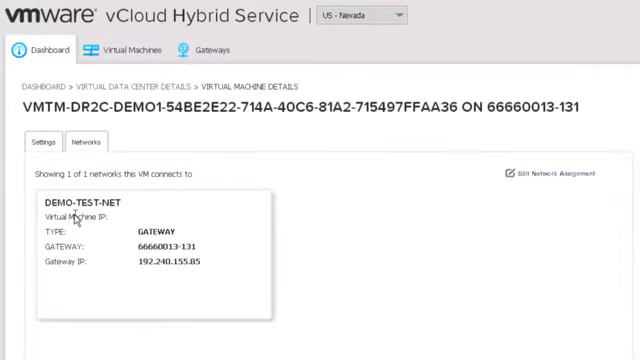
mouse_move(416, 198)
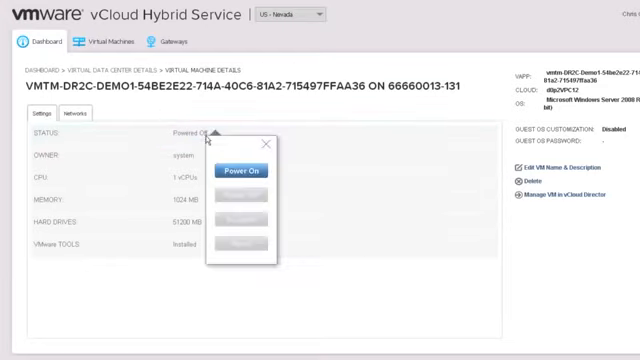
click(248, 168)
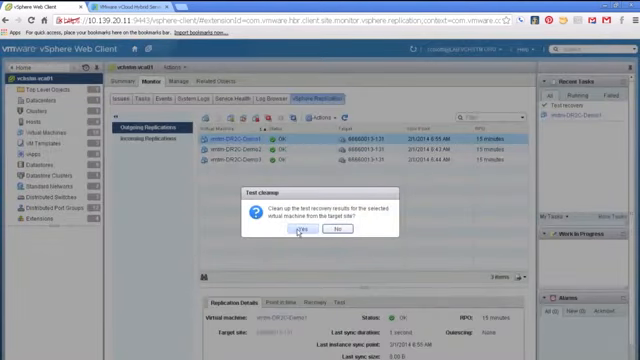
Confirm cleaning up the test recovery results for vmtm-DR2C-Demo1
click(308, 232)
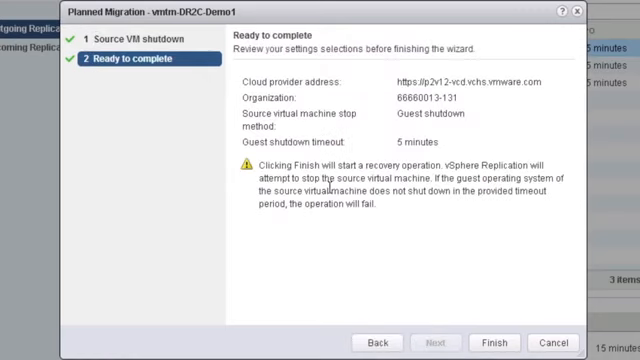
mouse_move(380, 238)
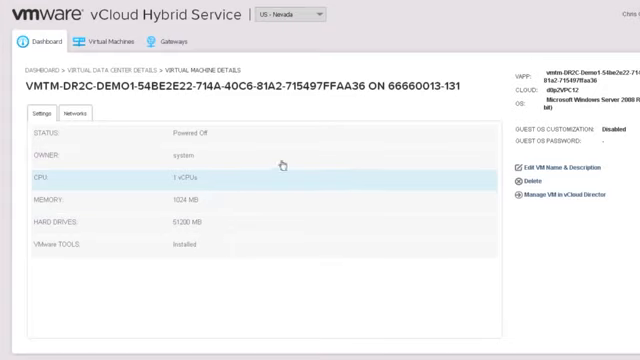
mouse_move(128, 156)
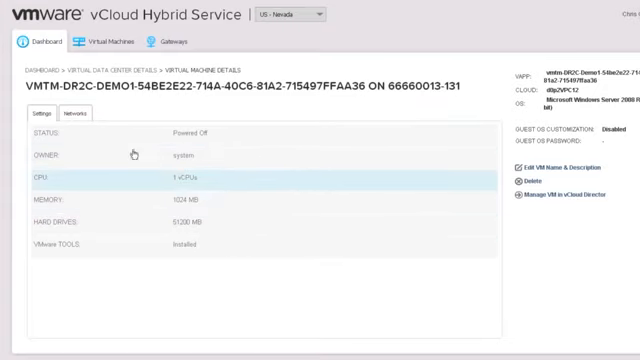
Save the migrated VM's Demo-Recovery-Net assignment and power it on
click(82, 118)
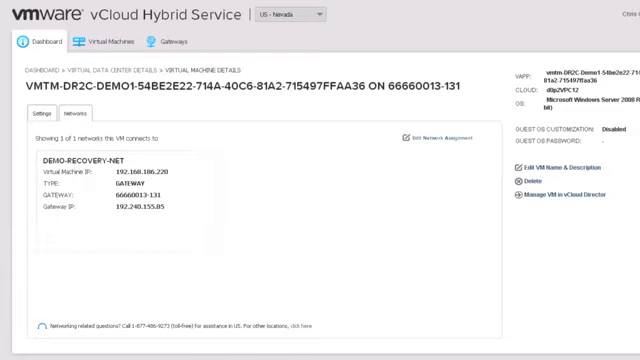
click(424, 138)
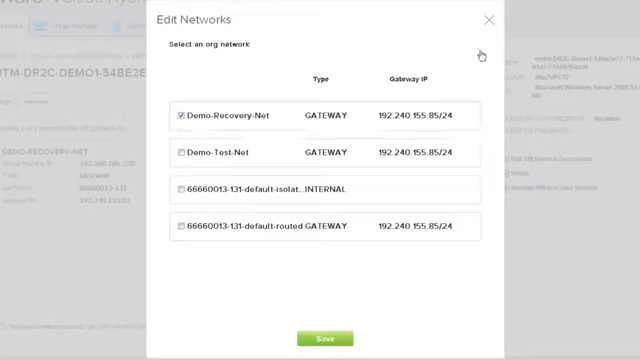
mouse_move(426, 124)
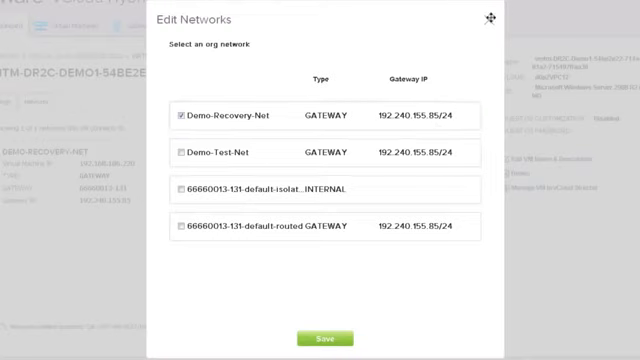
click(322, 336)
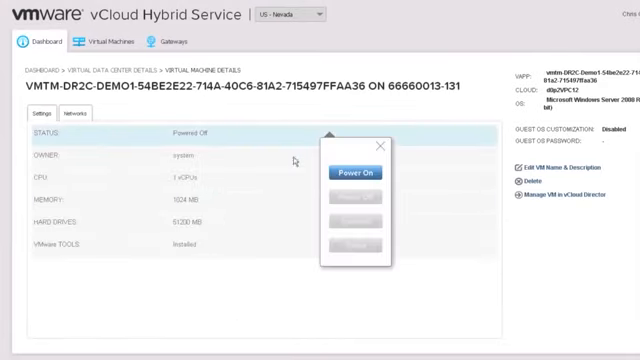
click(356, 172)
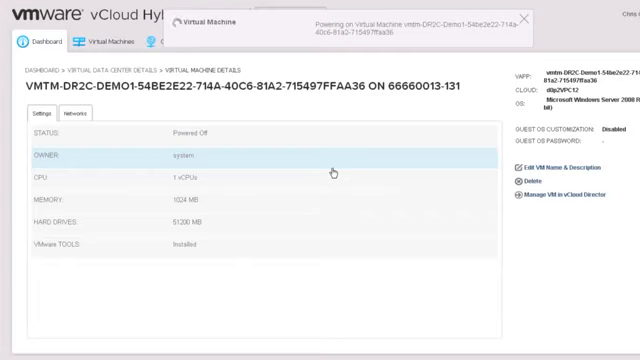